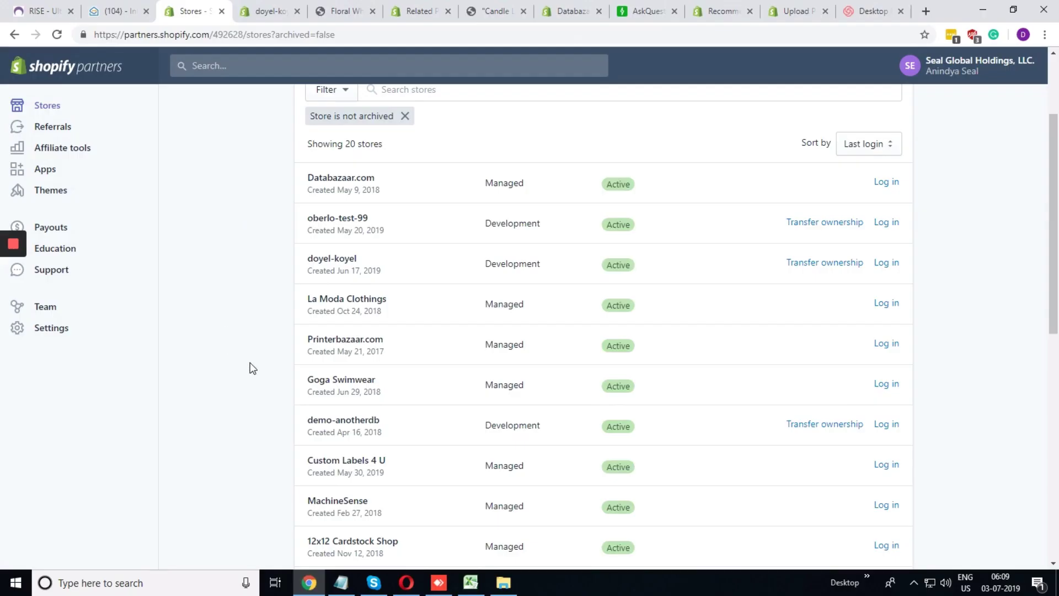
Log in to the demo-anotherdb store's admin from the Partners stores list
{"action": "scroll", "scroll_direction": "down", "scroll_amount": 3}
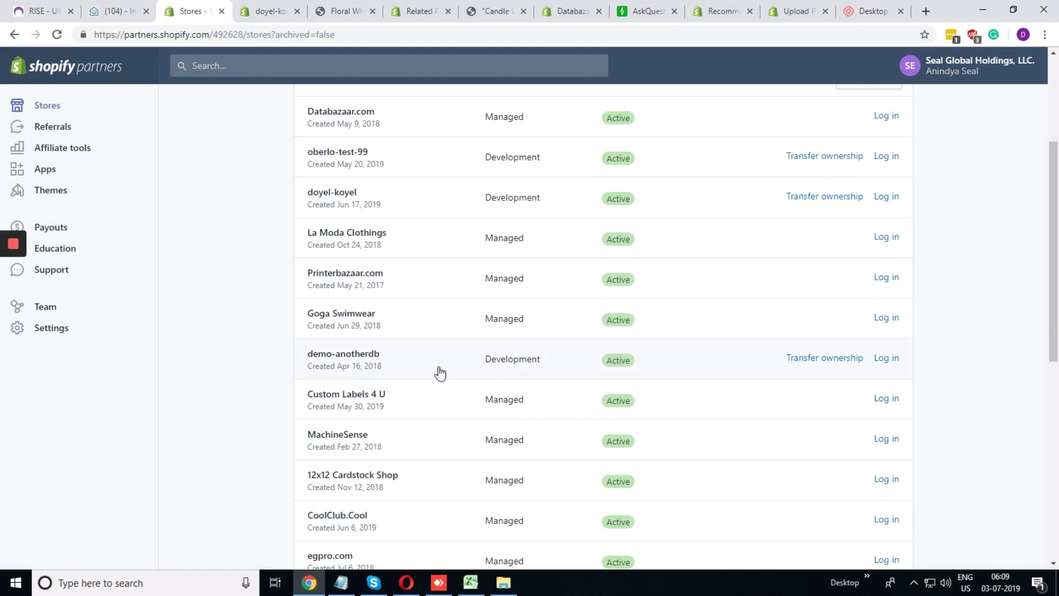
{"action": "mouse_move", "coordinate": [886, 358]}
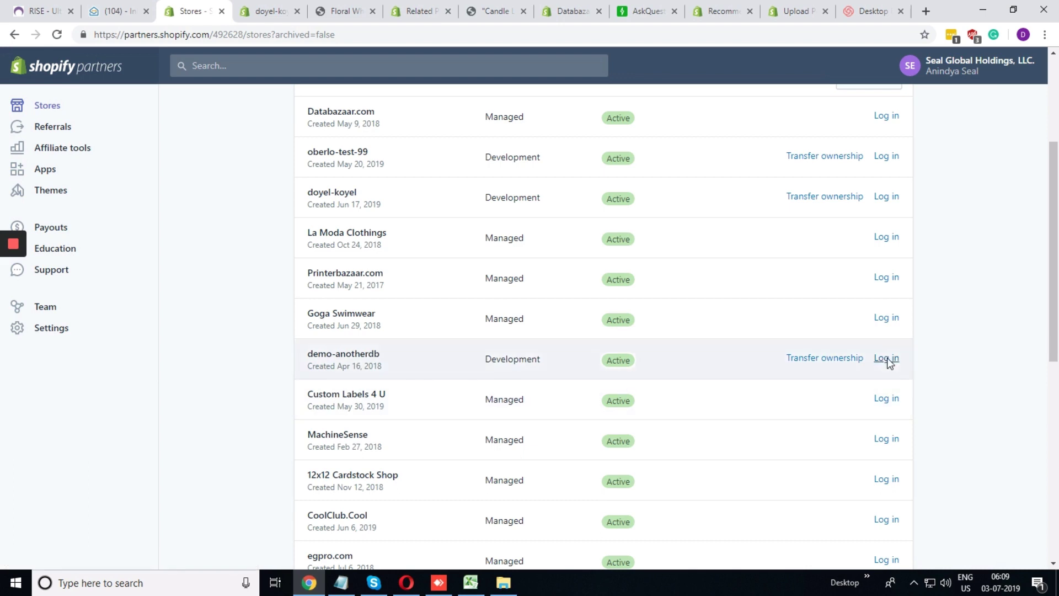
{"action": "left_click", "coordinate": [887, 358]}
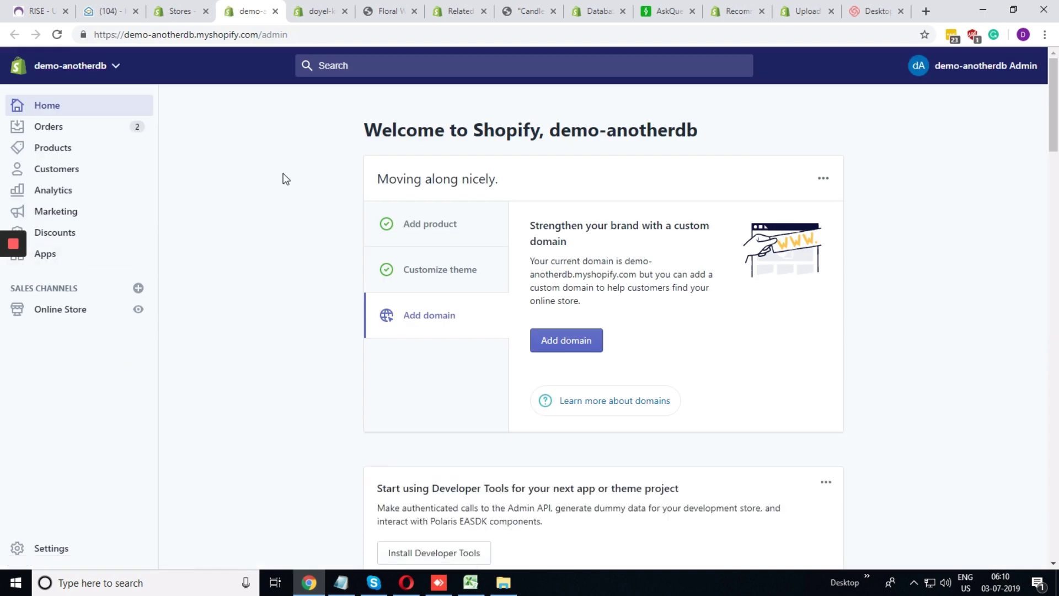
{"action": "mouse_move", "coordinate": [294, 297]}
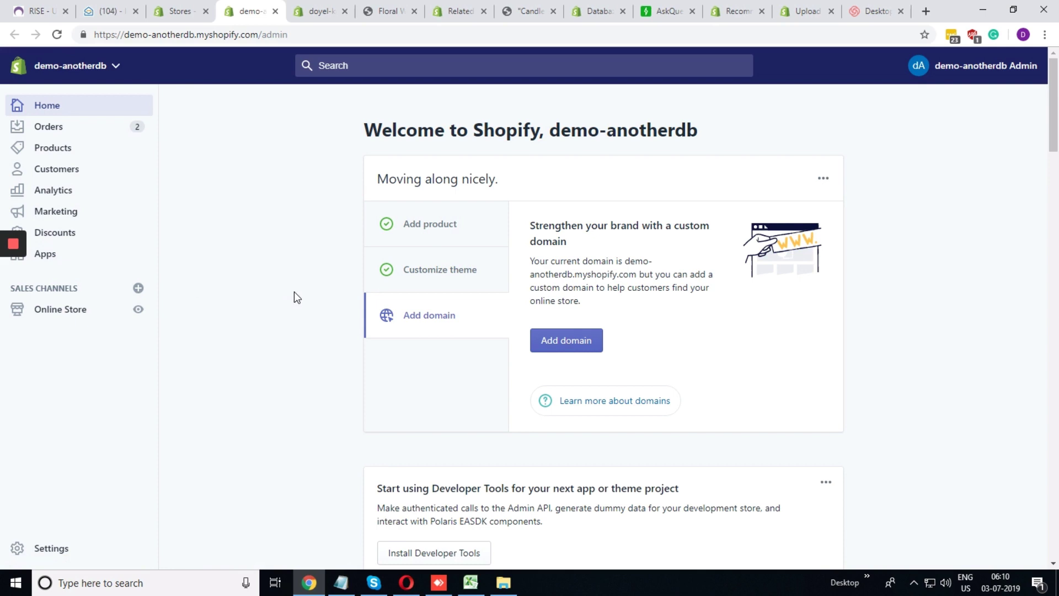
{"action": "mouse_move", "coordinate": [135, 253]}
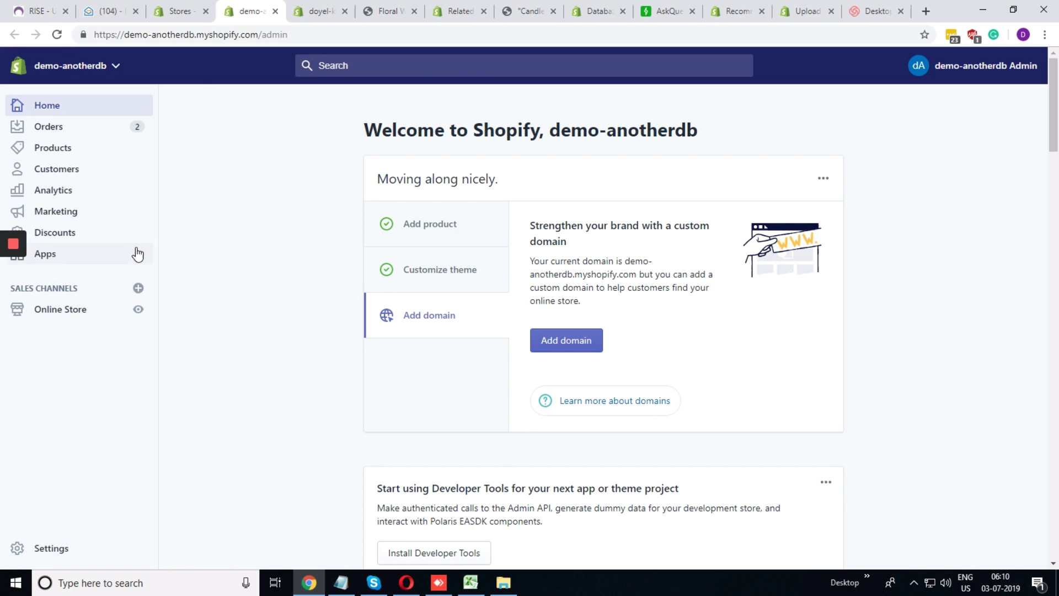
Go through Apps to Manage private apps and start a new private app
{"action": "left_click", "coordinate": [45, 253]}
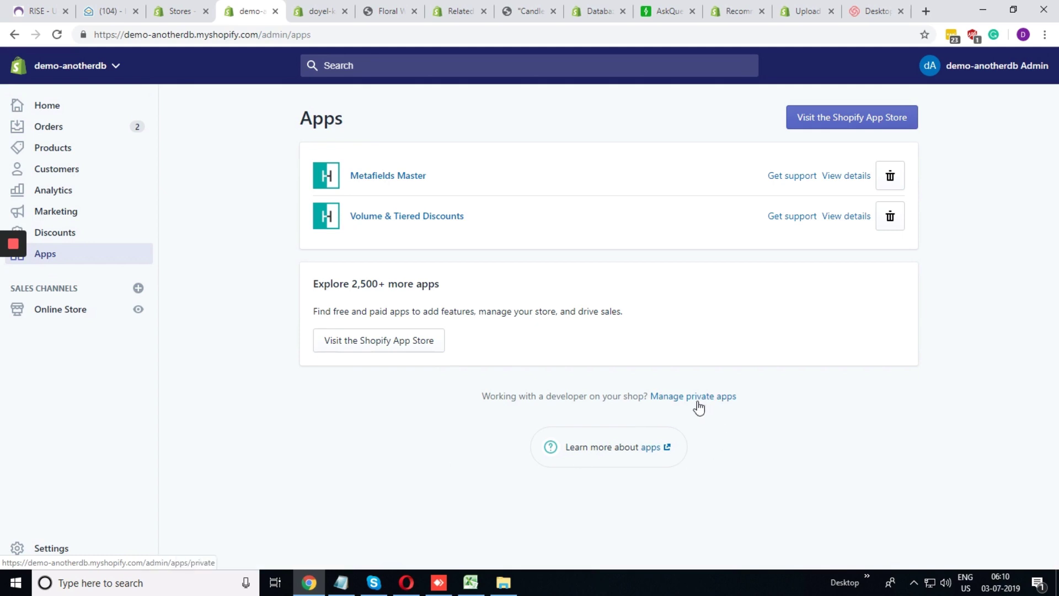
{"action": "left_click", "coordinate": [693, 396]}
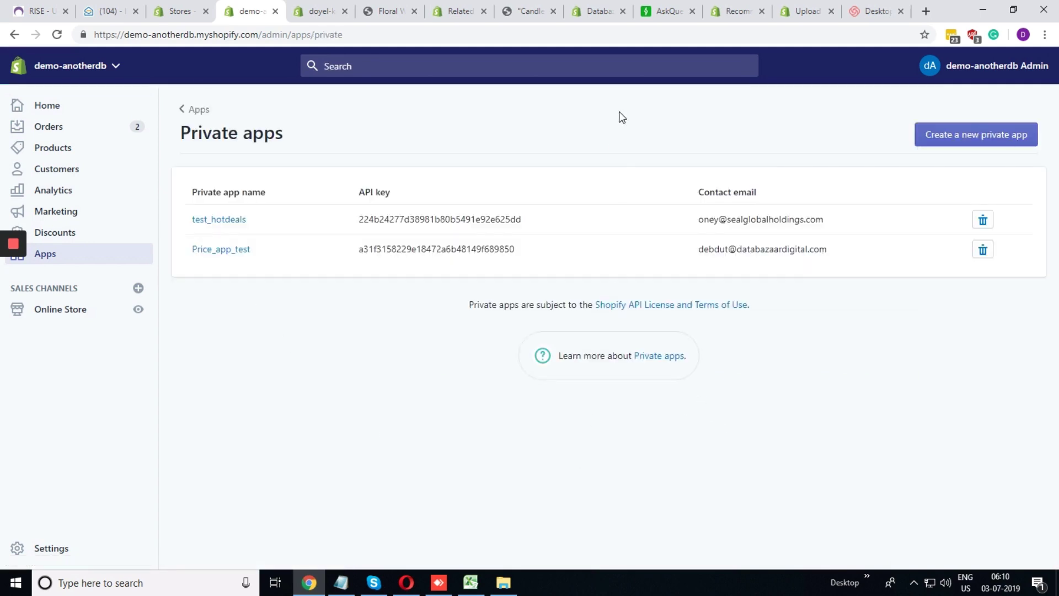
{"action": "mouse_move", "coordinate": [956, 150]}
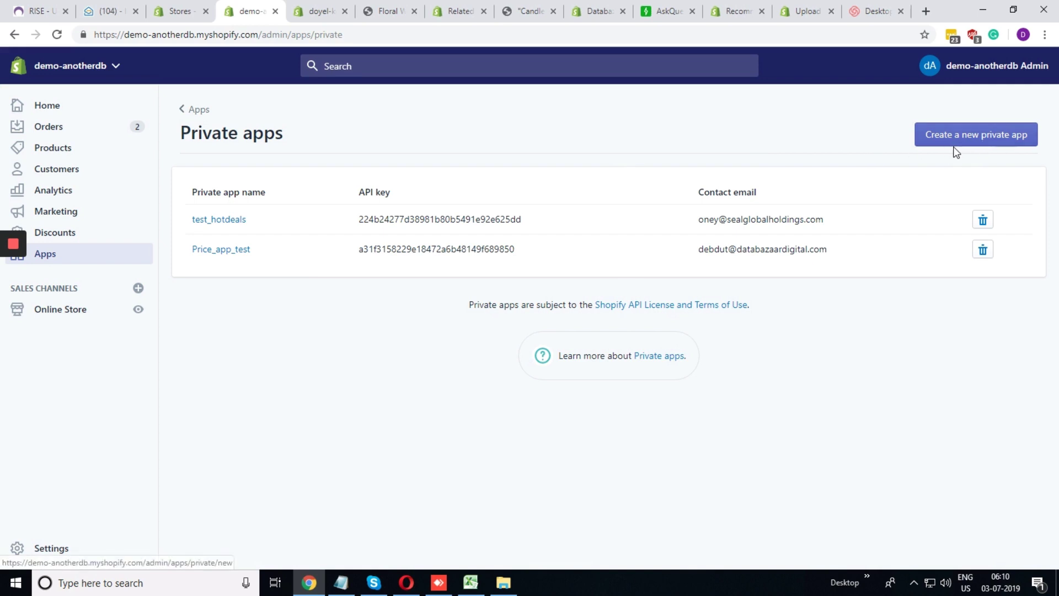
{"action": "mouse_move", "coordinate": [942, 146]}
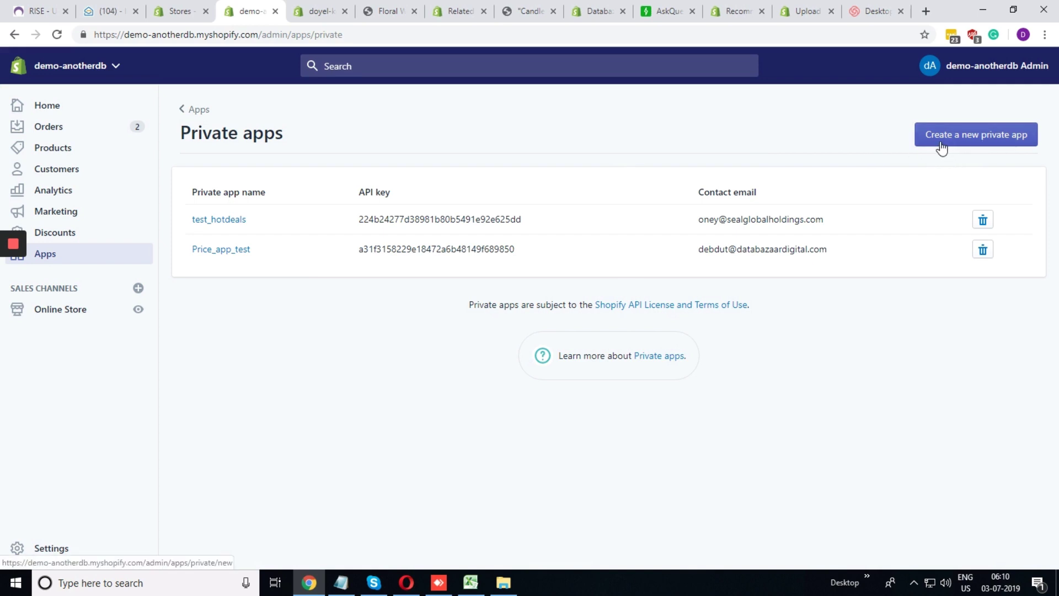
{"action": "mouse_move", "coordinate": [990, 143]}
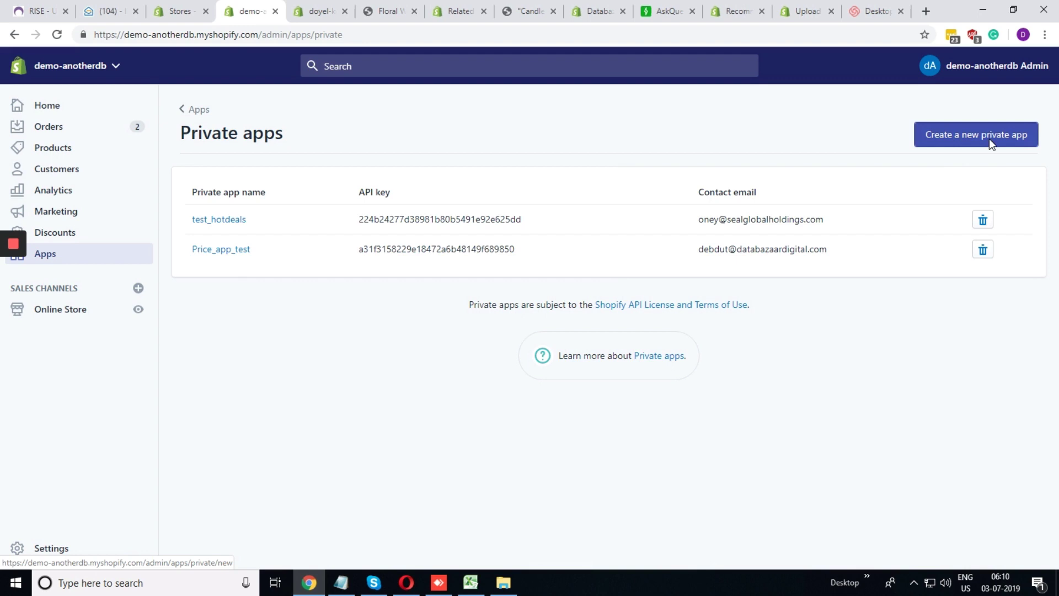
{"action": "left_click", "coordinate": [975, 134]}
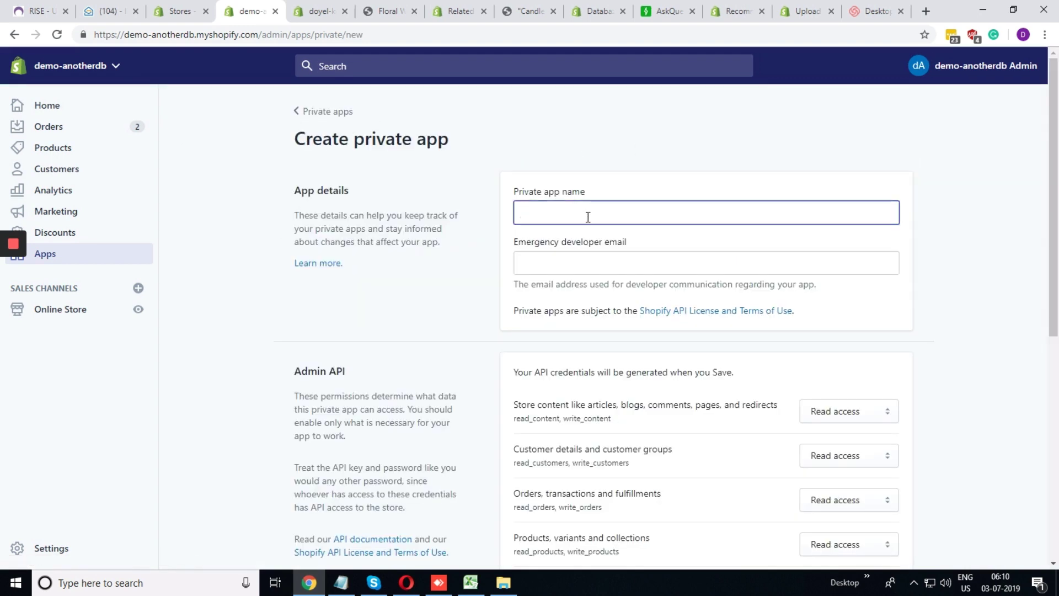
{"action": "type", "text": "Test App"}
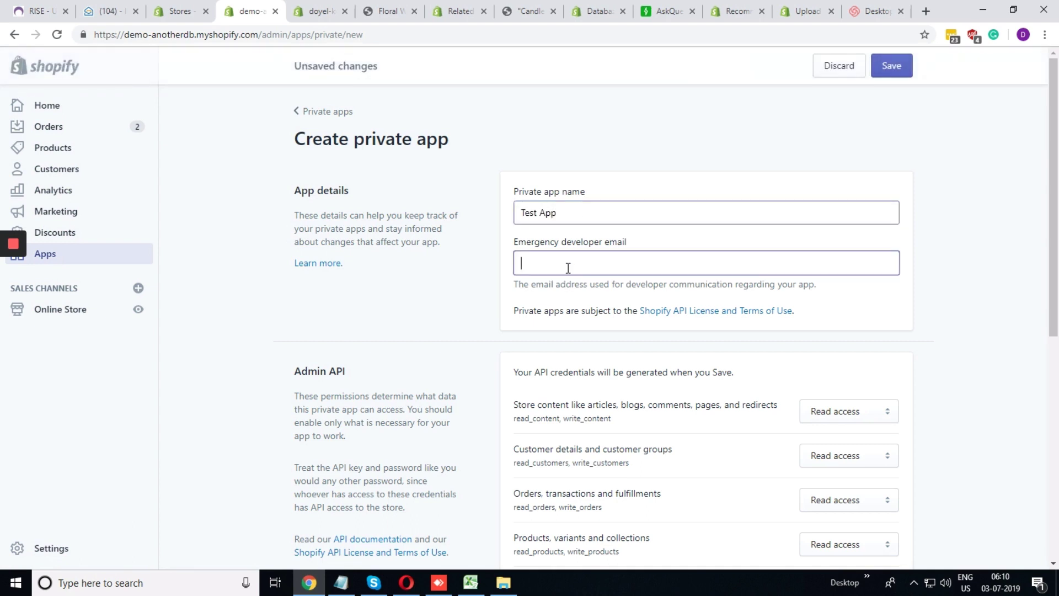
{"action": "type", "text": "debdut"}
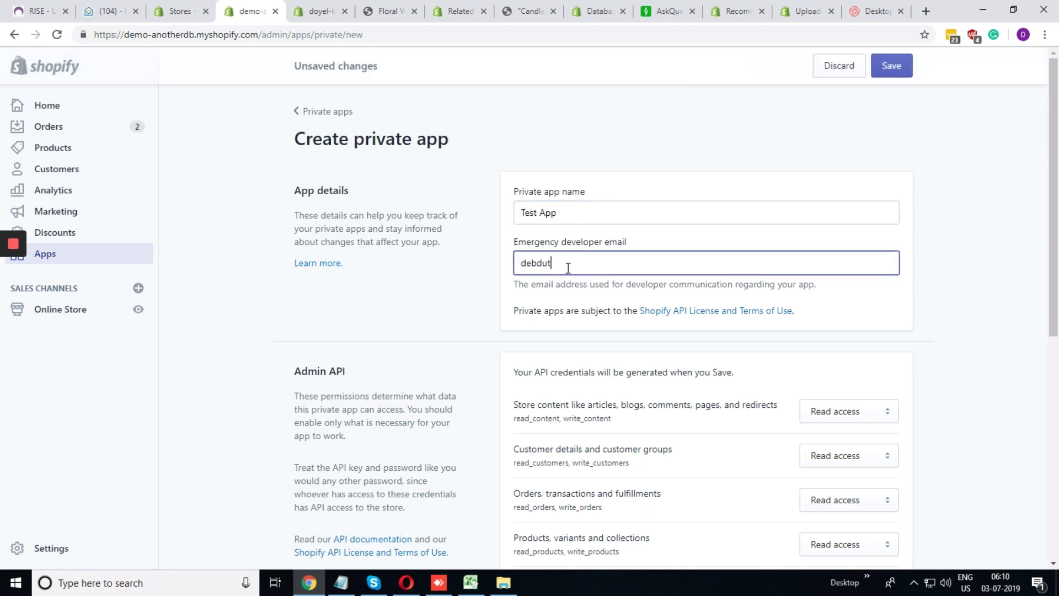
{"action": "type", "text": "@test"}
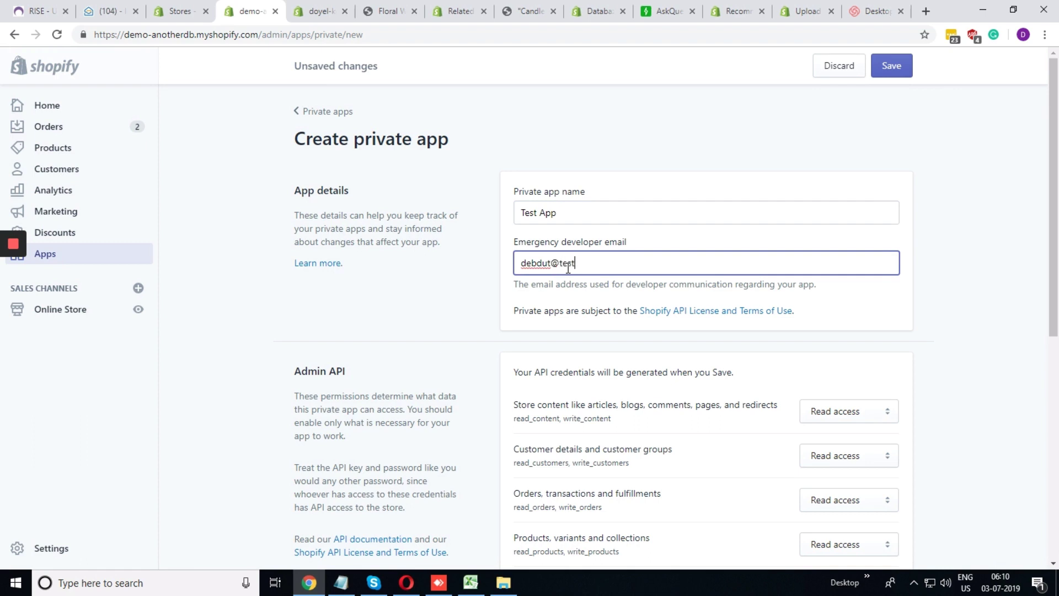
{"action": "type", "text": ".com"}
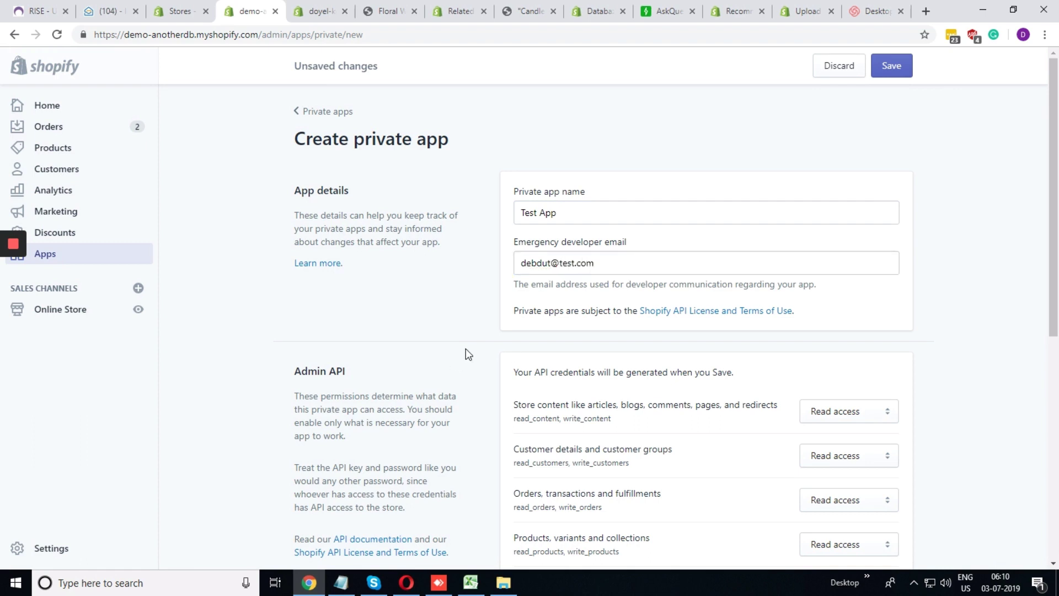
{"action": "scroll", "scroll_direction": "down", "scroll_amount": 3}
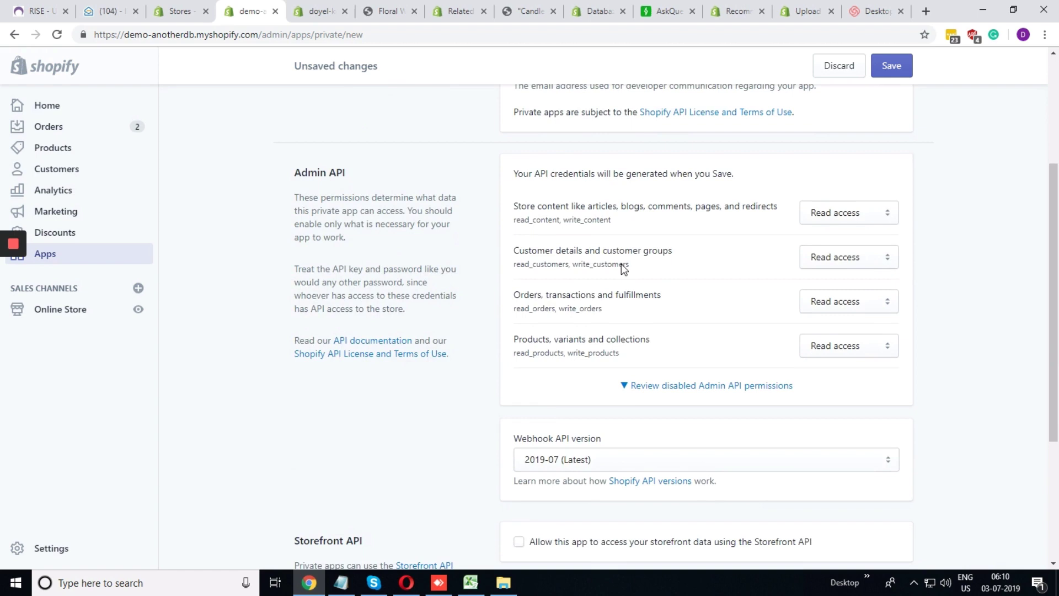
{"action": "mouse_move", "coordinate": [758, 250]}
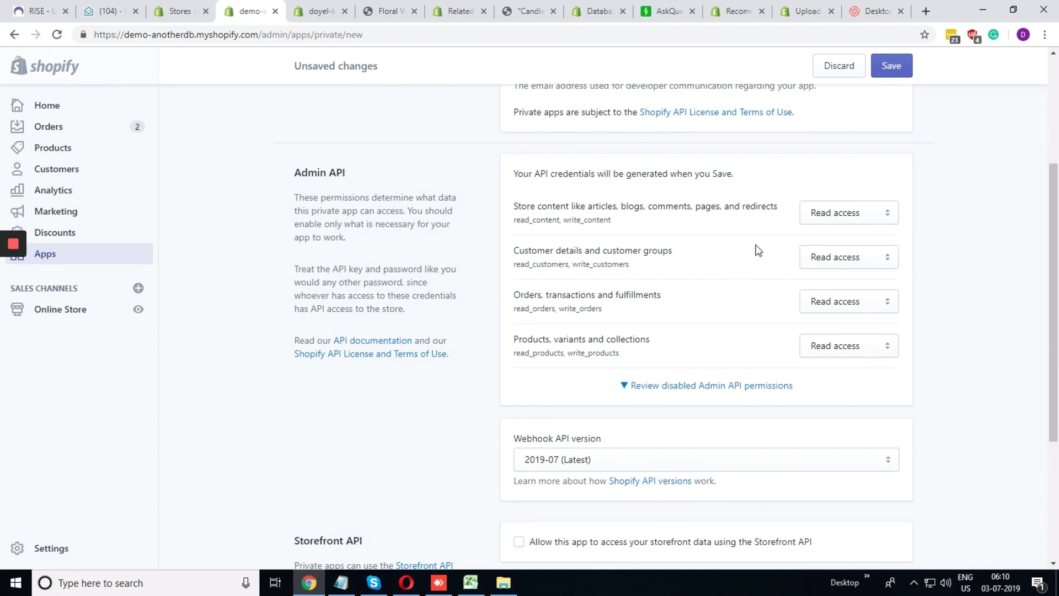
{"action": "mouse_move", "coordinate": [836, 225]}
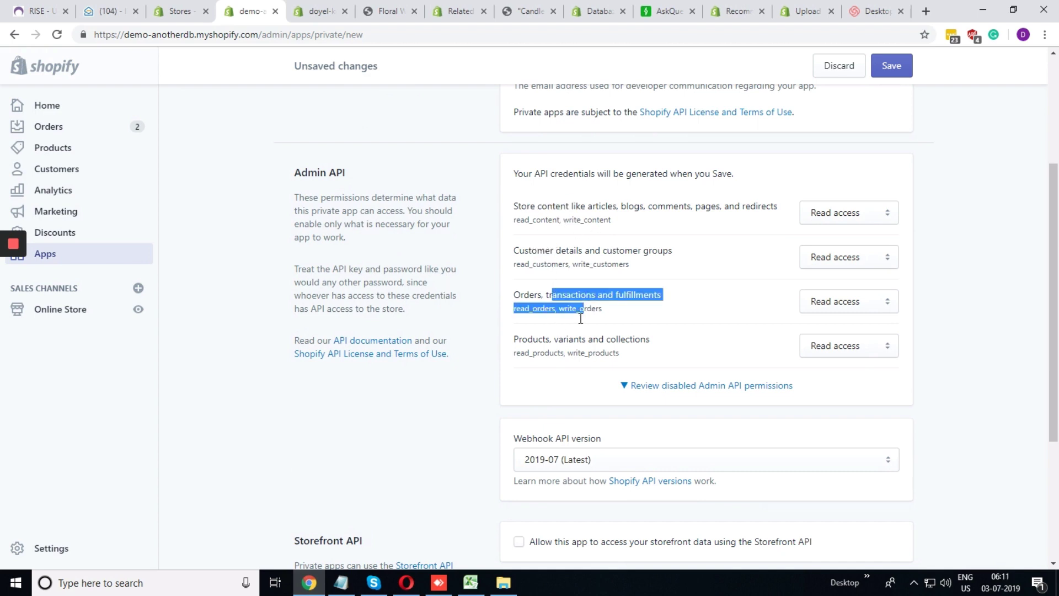
{"action": "left_click", "coordinate": [963, 313]}
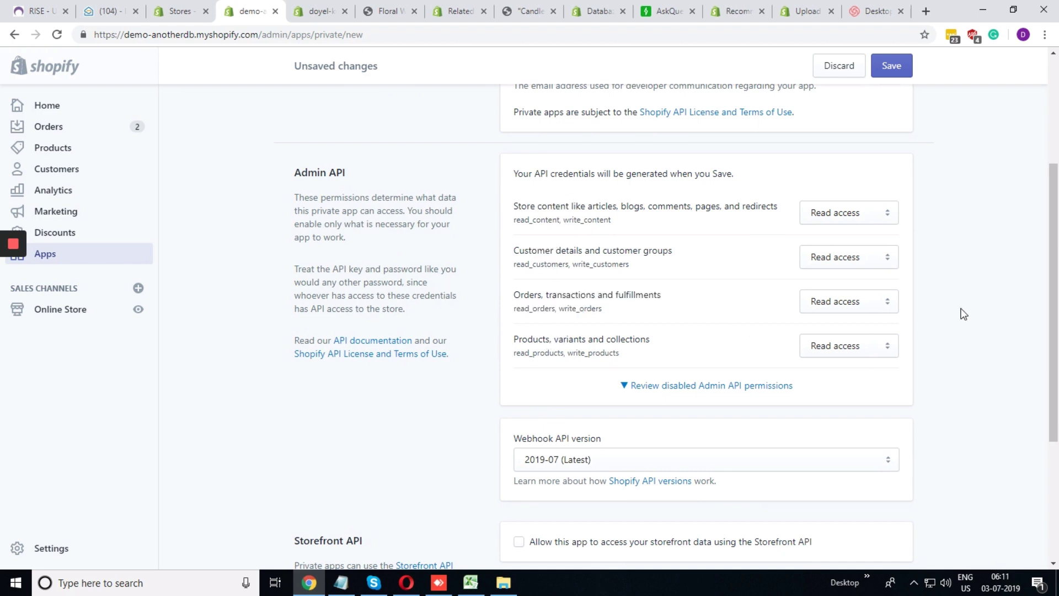
{"action": "scroll", "scroll_direction": "up", "scroll_amount": 3}
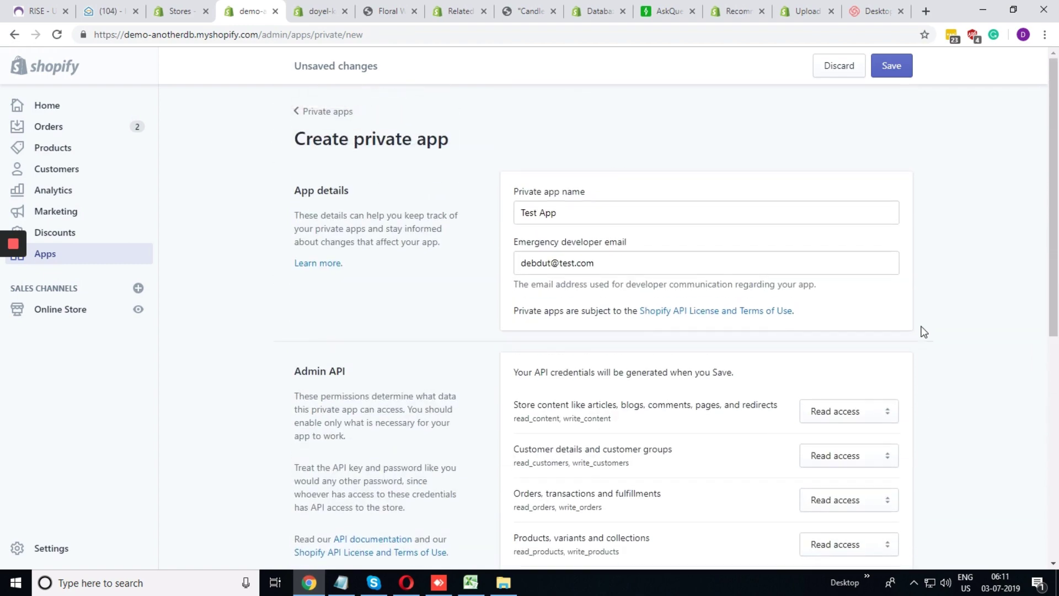
Save Test App and confirm creation so its API credentials are generated
{"action": "left_click", "coordinate": [891, 66]}
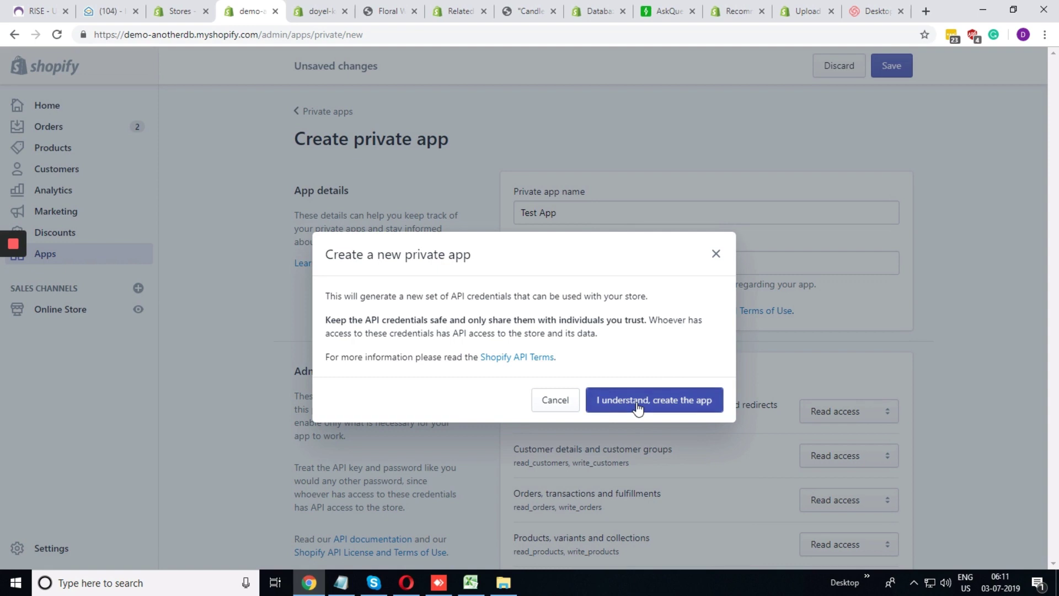
{"action": "left_click", "coordinate": [653, 399]}
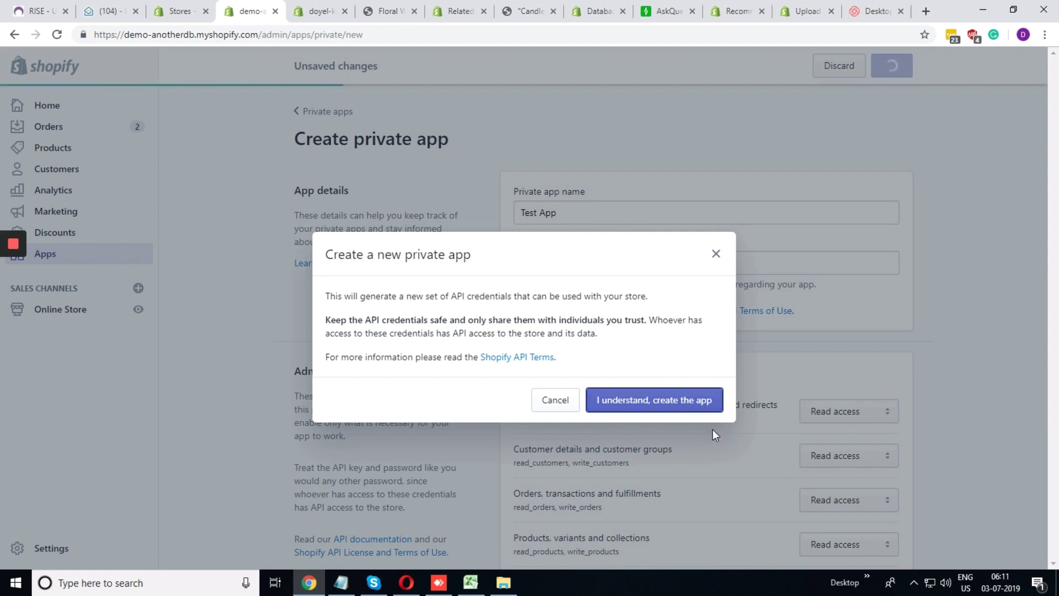
{"action": "left_click", "coordinate": [653, 399]}
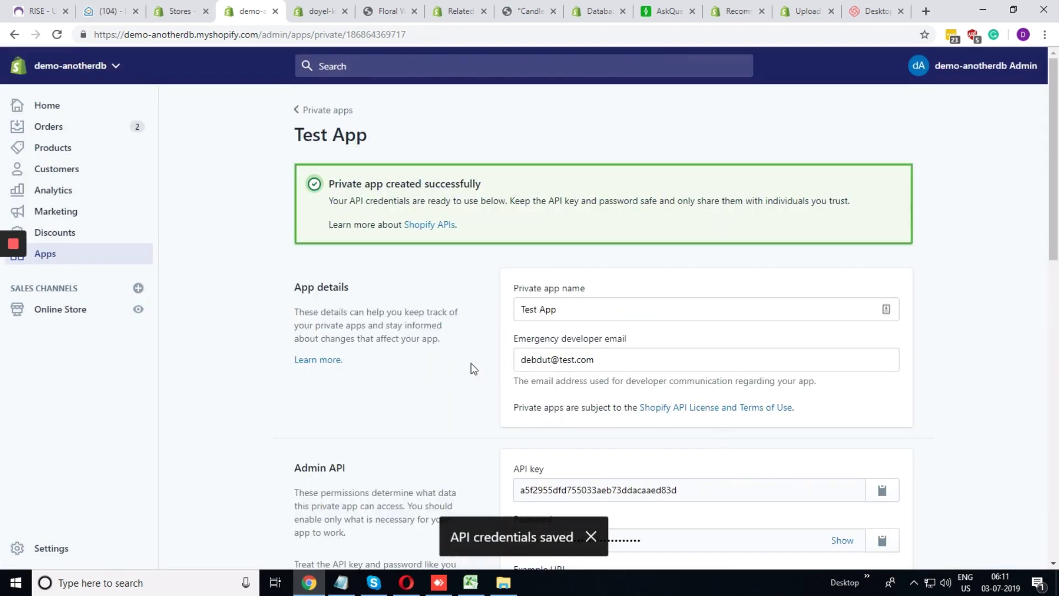
Reveal Test App's Admin API password and highlight its API key
{"action": "scroll", "scroll_direction": "down", "scroll_amount": 3}
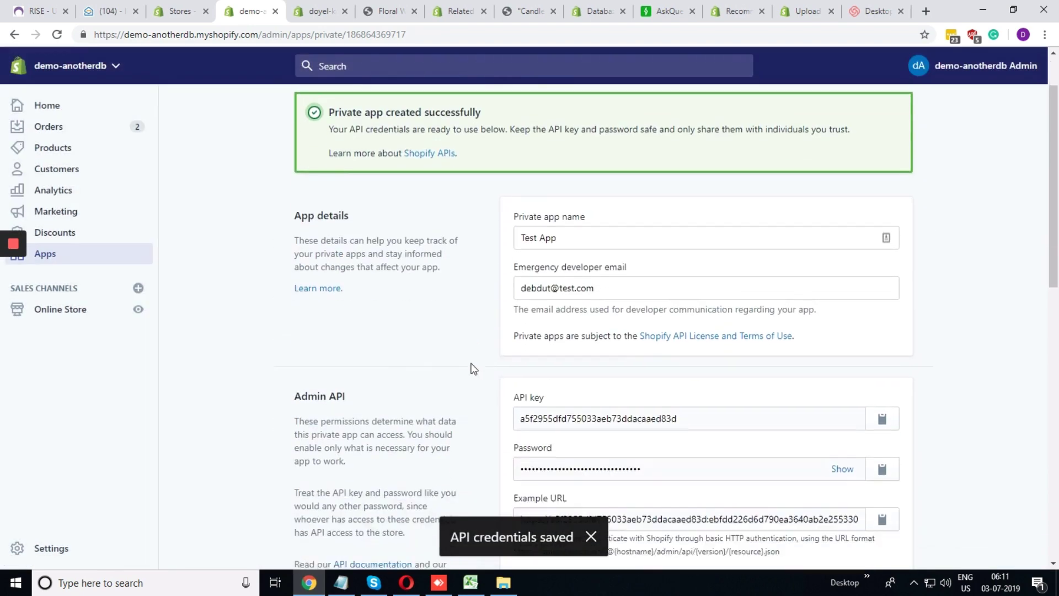
{"action": "scroll", "scroll_direction": "down", "scroll_amount": 3}
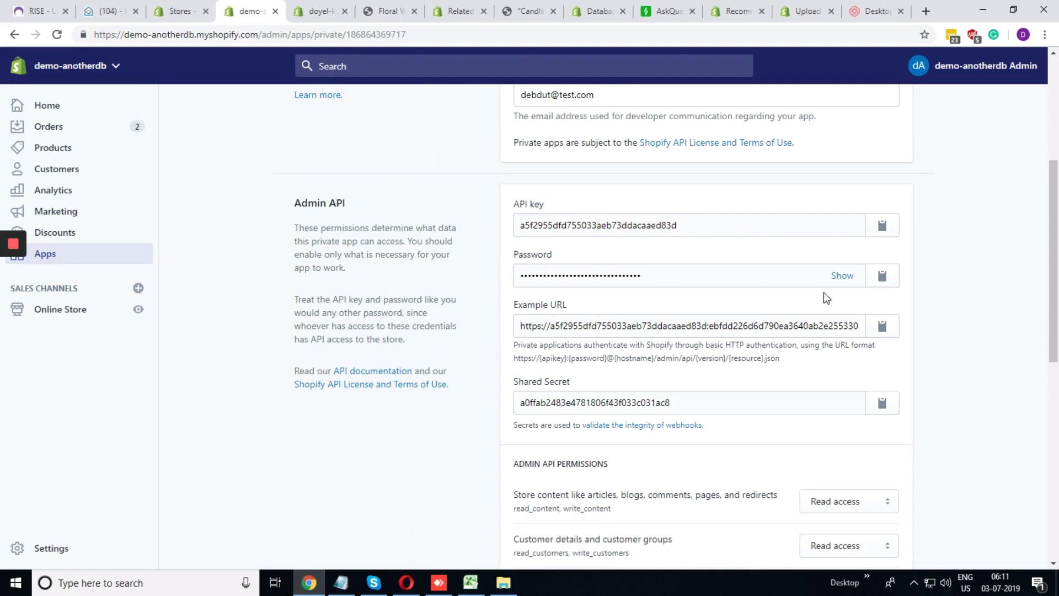
{"action": "left_click", "coordinate": [843, 276]}
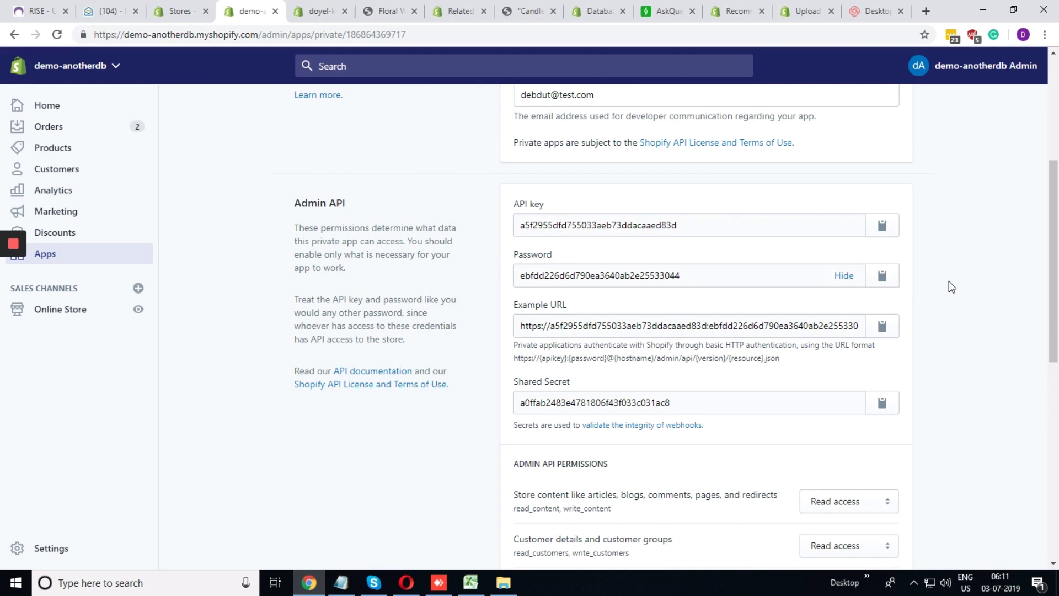
{"action": "triple_click", "coordinate": [596, 225]}
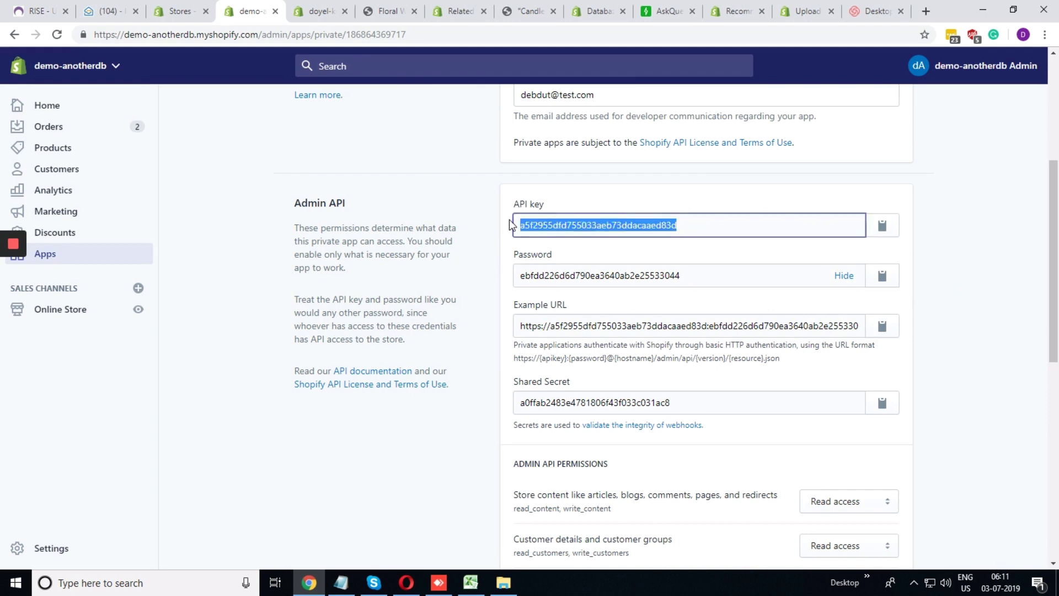
{"action": "left_click", "coordinate": [687, 326]}
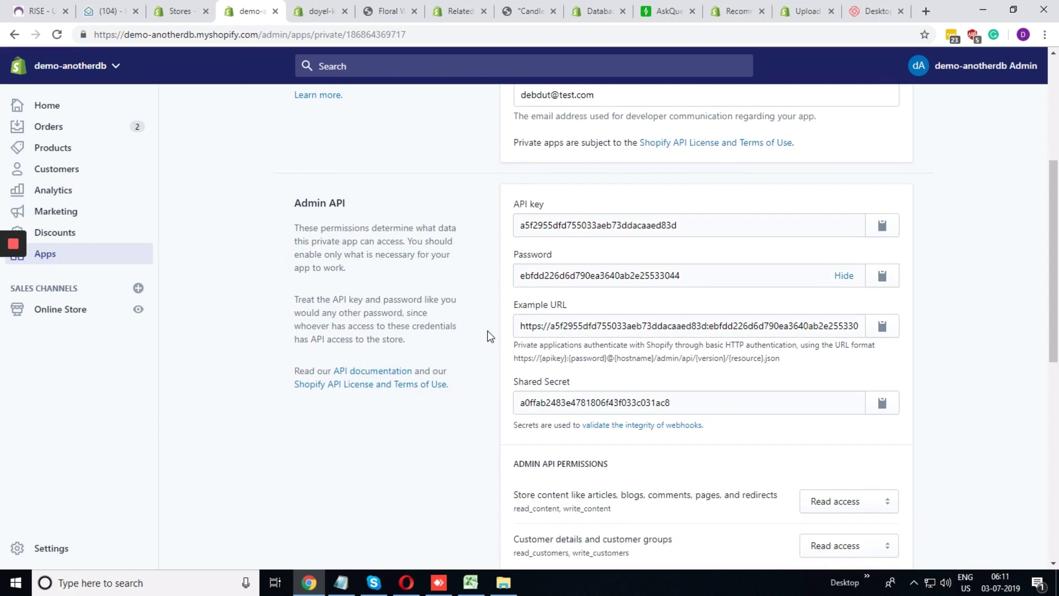
Expand the list of disabled Admin API permissions, then return to the page top
{"action": "scroll", "scroll_direction": "down", "scroll_amount": 3}
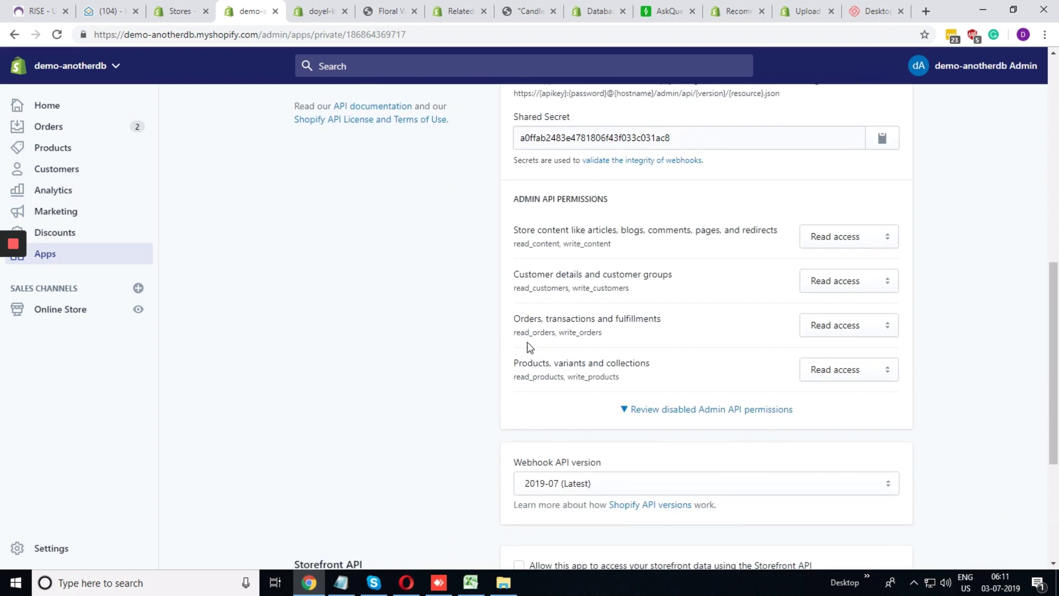
{"action": "left_click", "coordinate": [705, 412]}
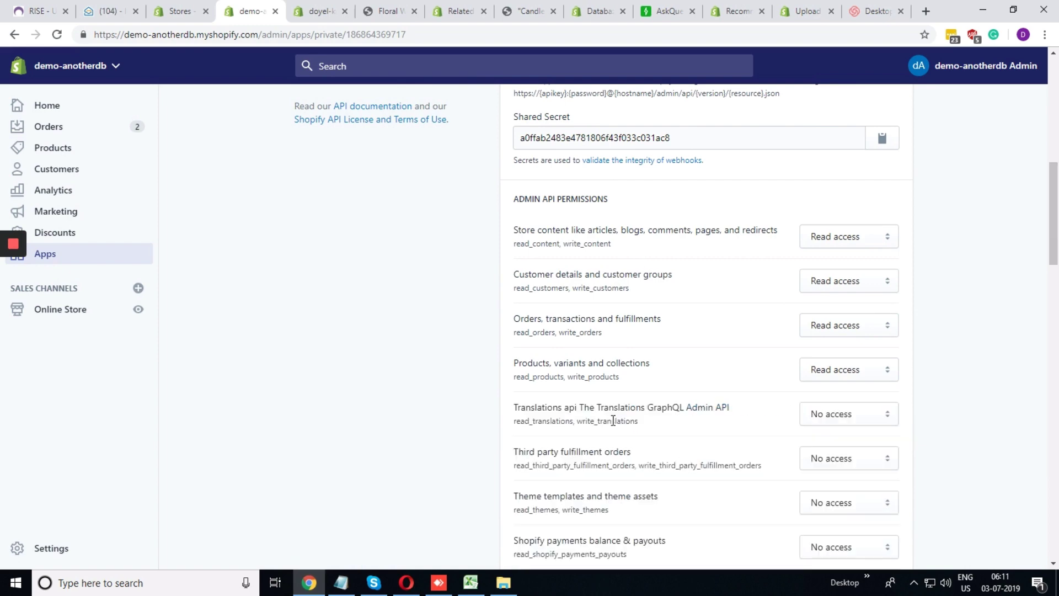
{"action": "scroll", "scroll_direction": "up", "scroll_amount": 3}
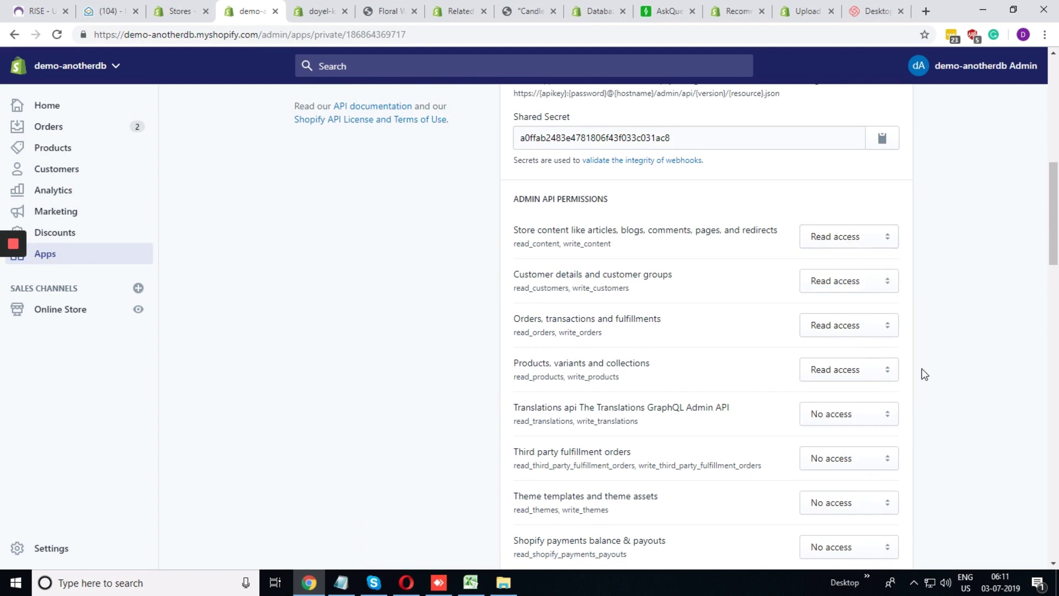
{"action": "scroll", "scroll_direction": "up", "scroll_amount": 3}
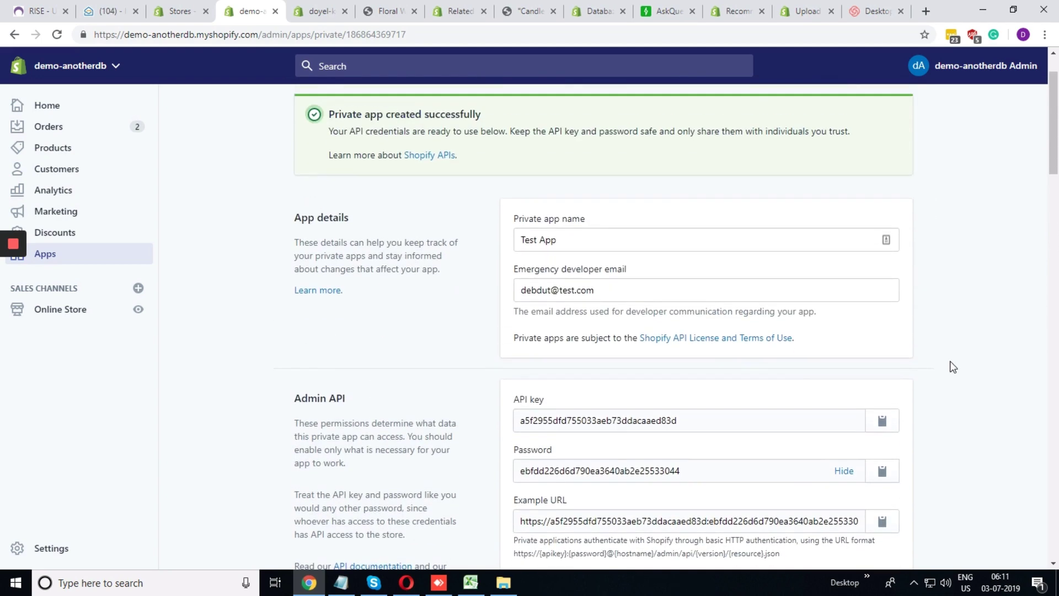
{"action": "scroll", "scroll_direction": "up", "scroll_amount": 3}
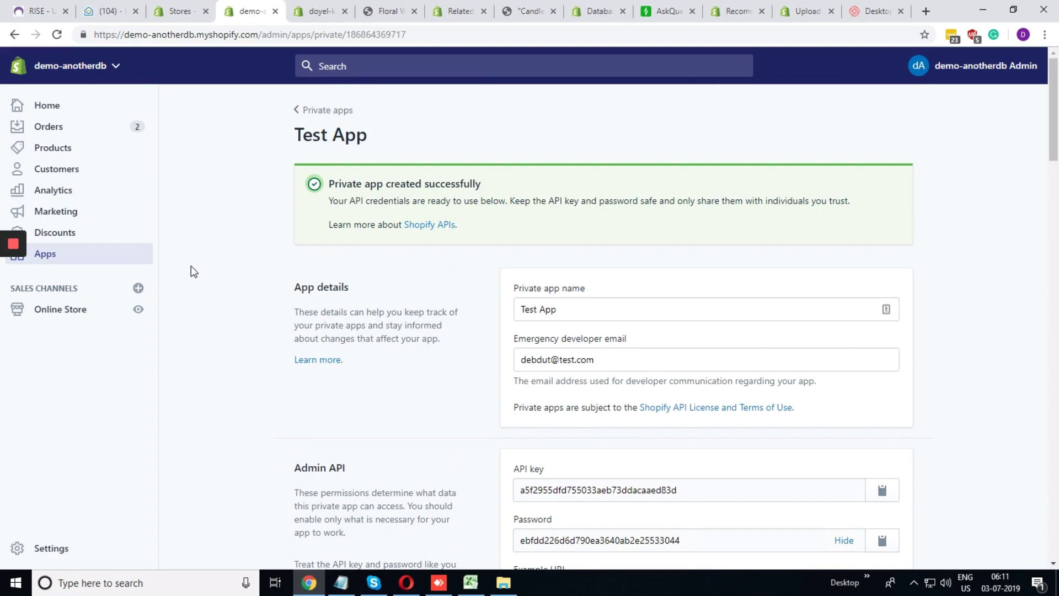